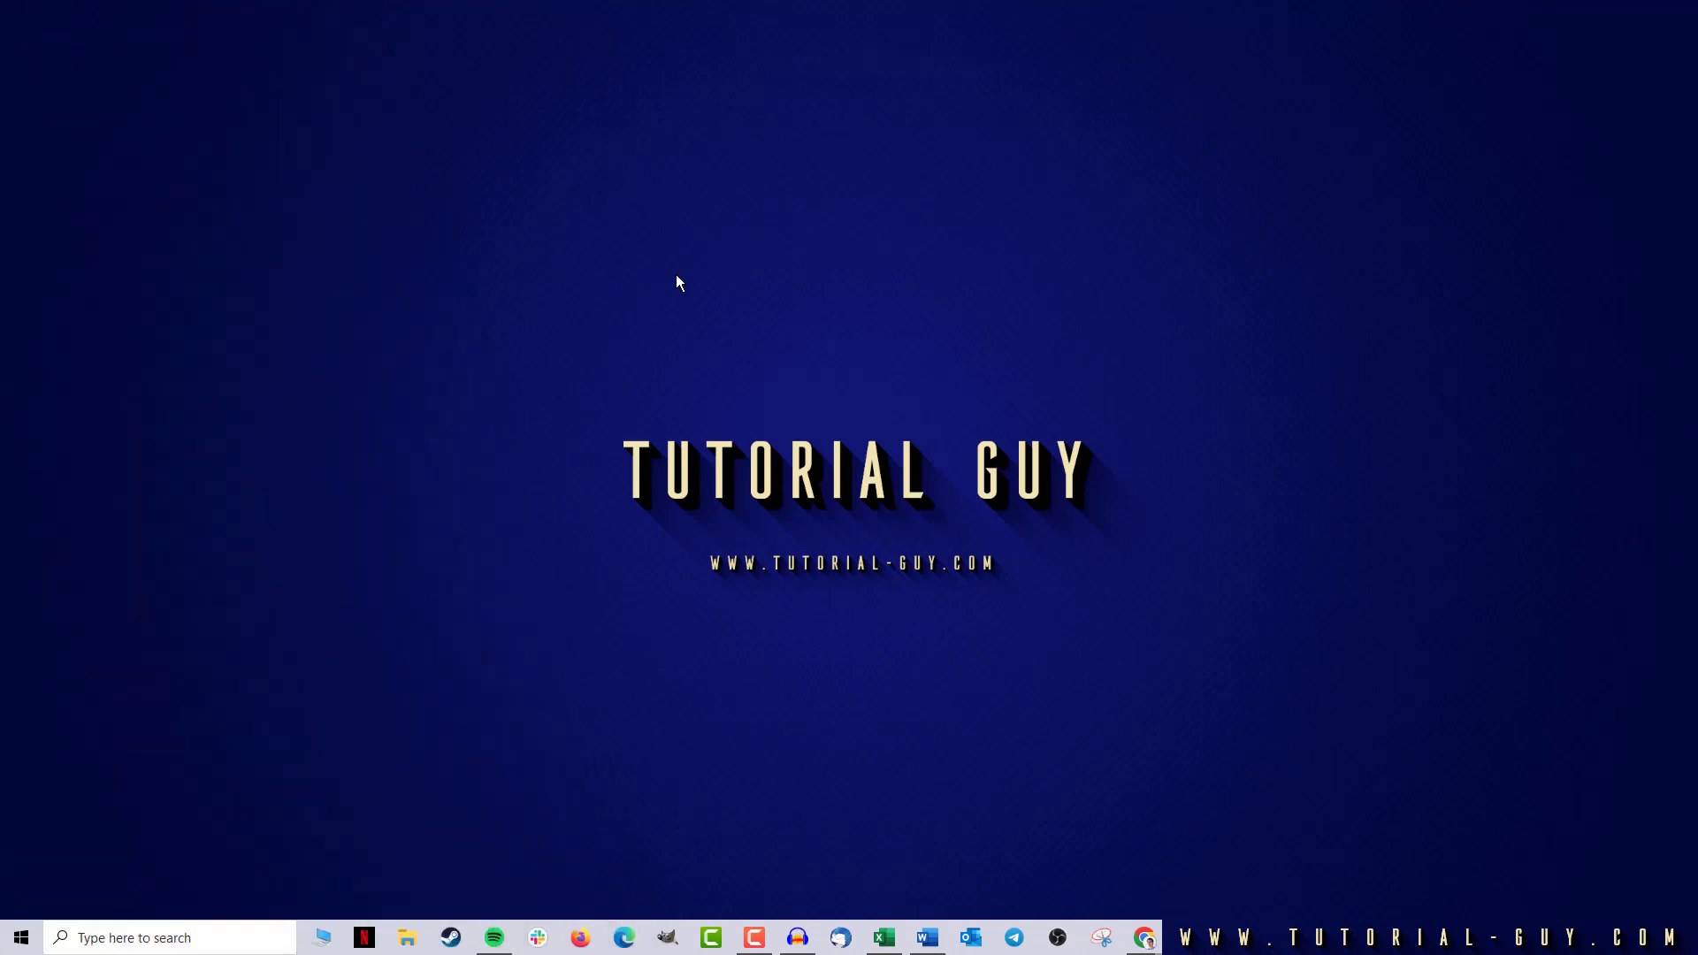
mouse_move(666, 356)
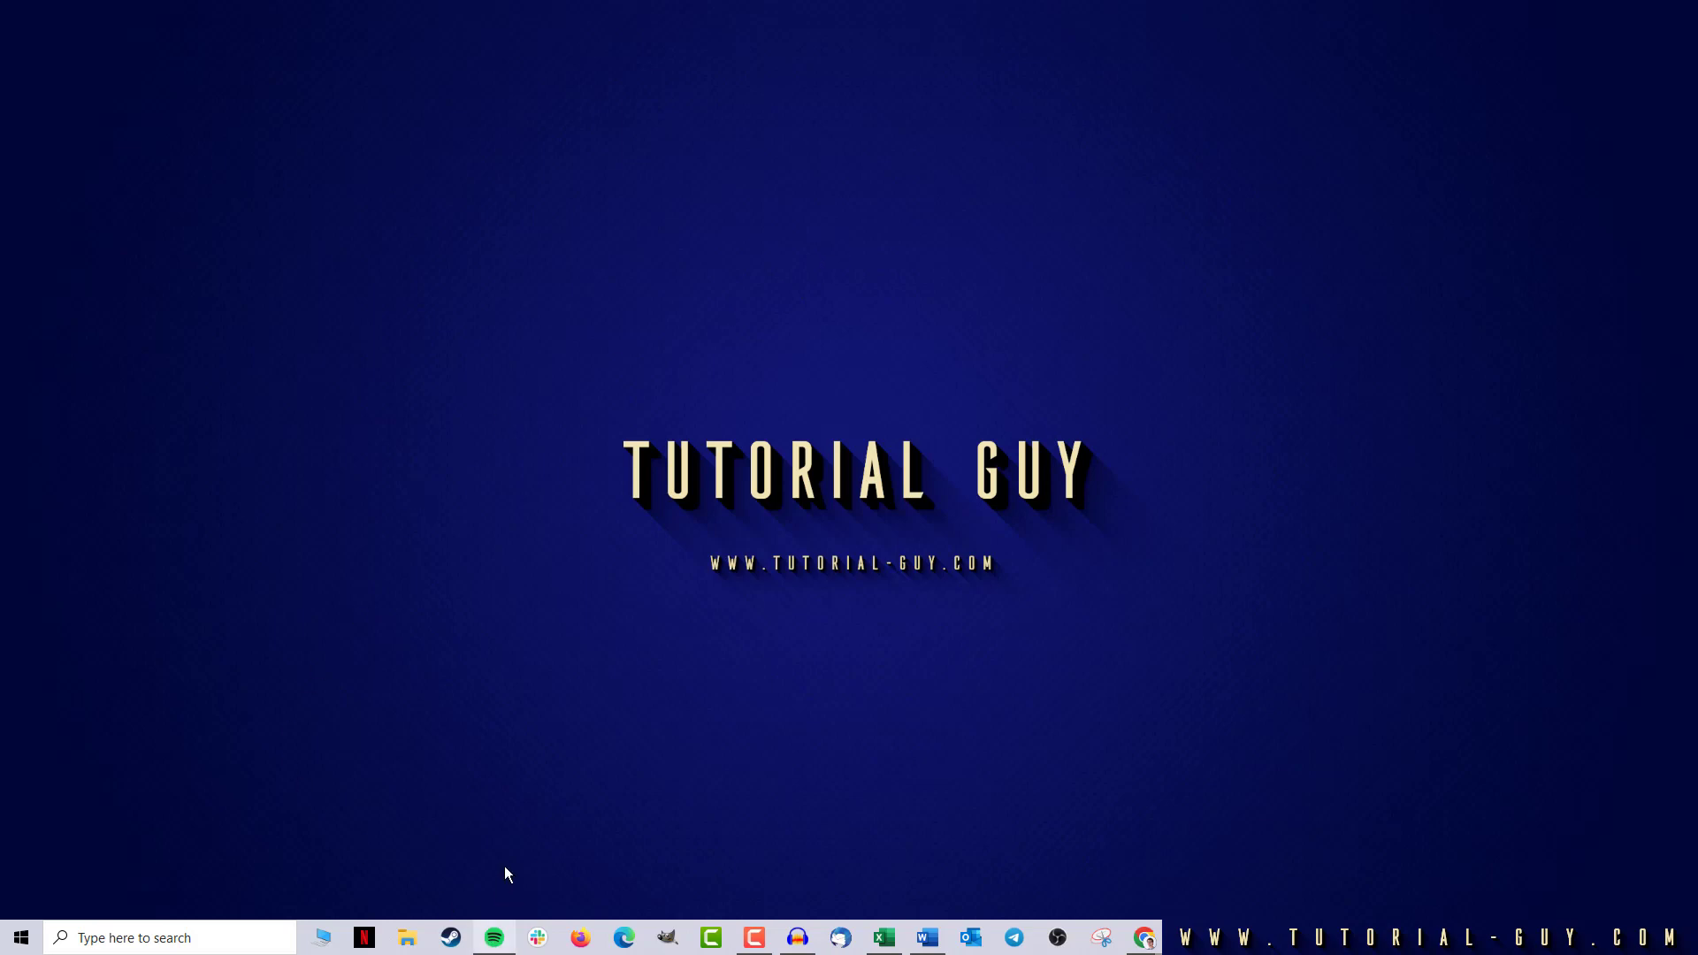
Launch Spotify from the taskbar and open Settings from the profile menu
left_click(494, 937)
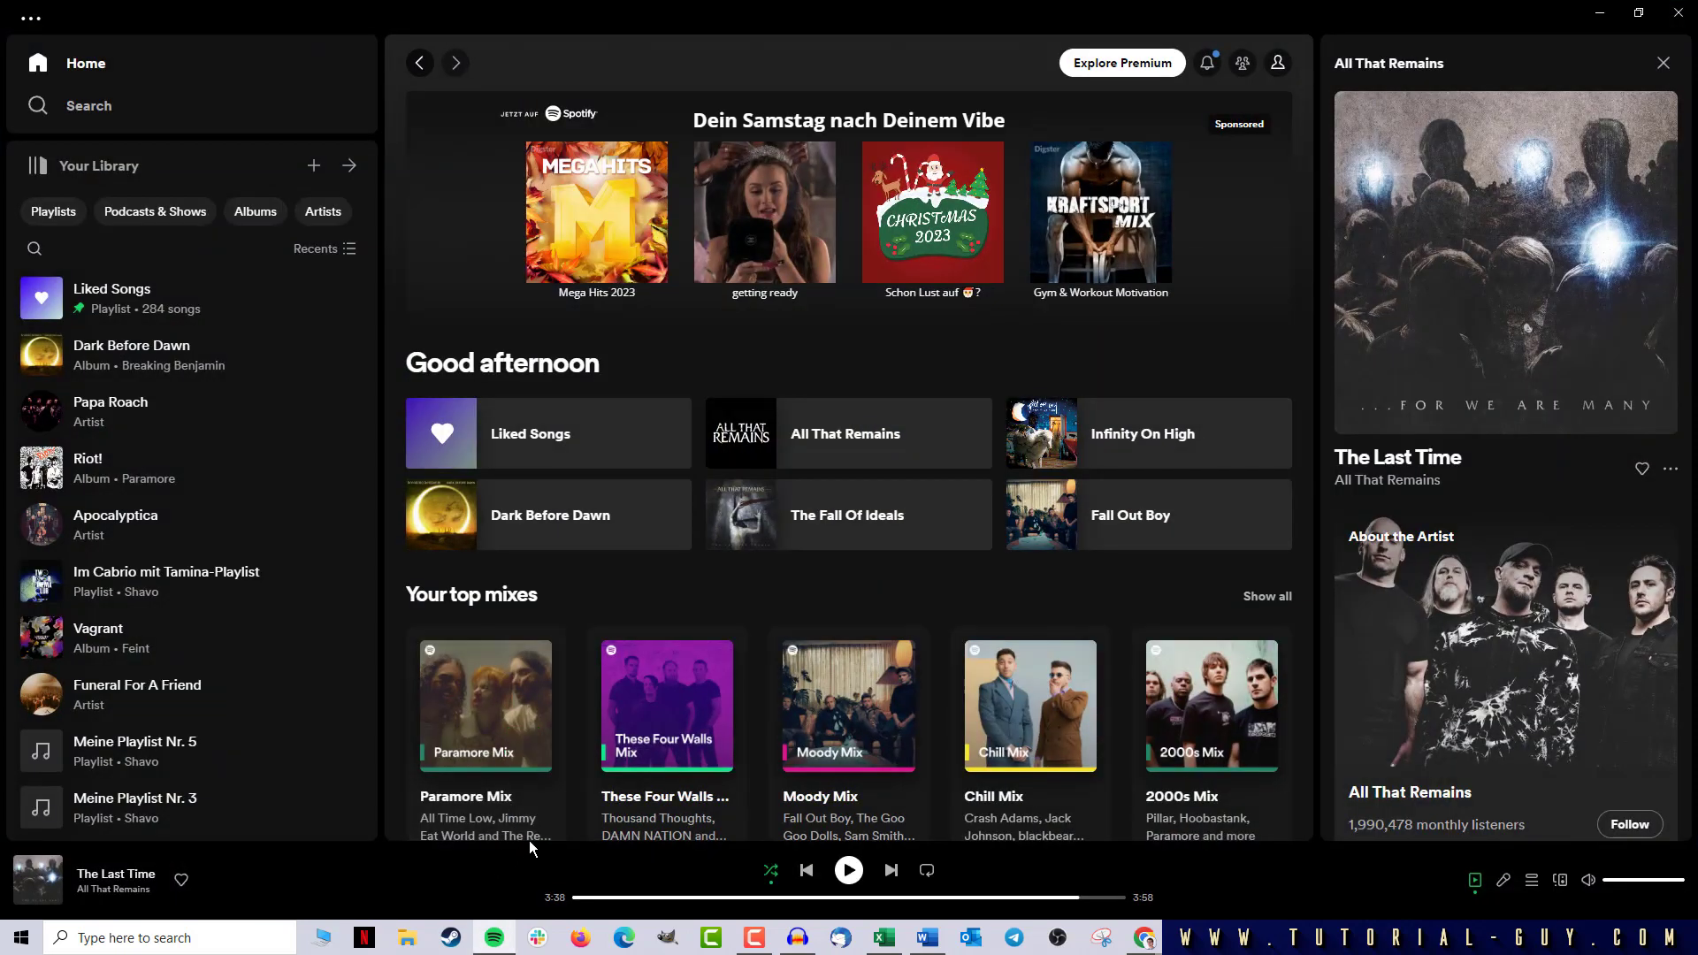
left_click(1279, 63)
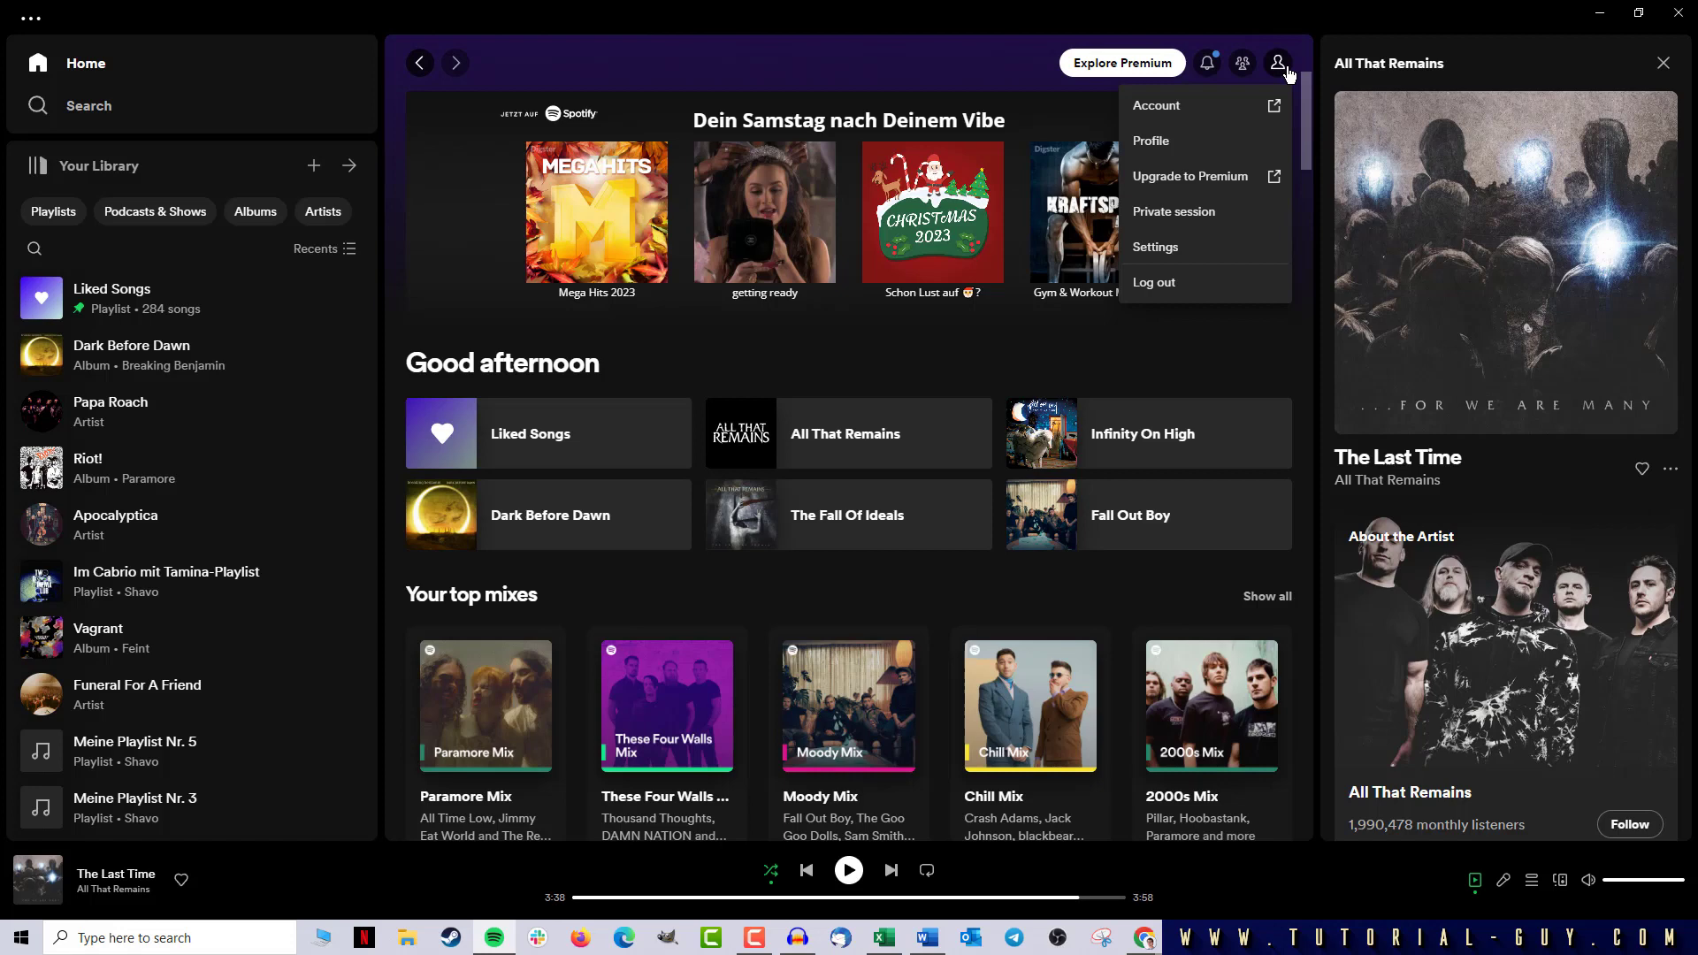
left_click(1154, 246)
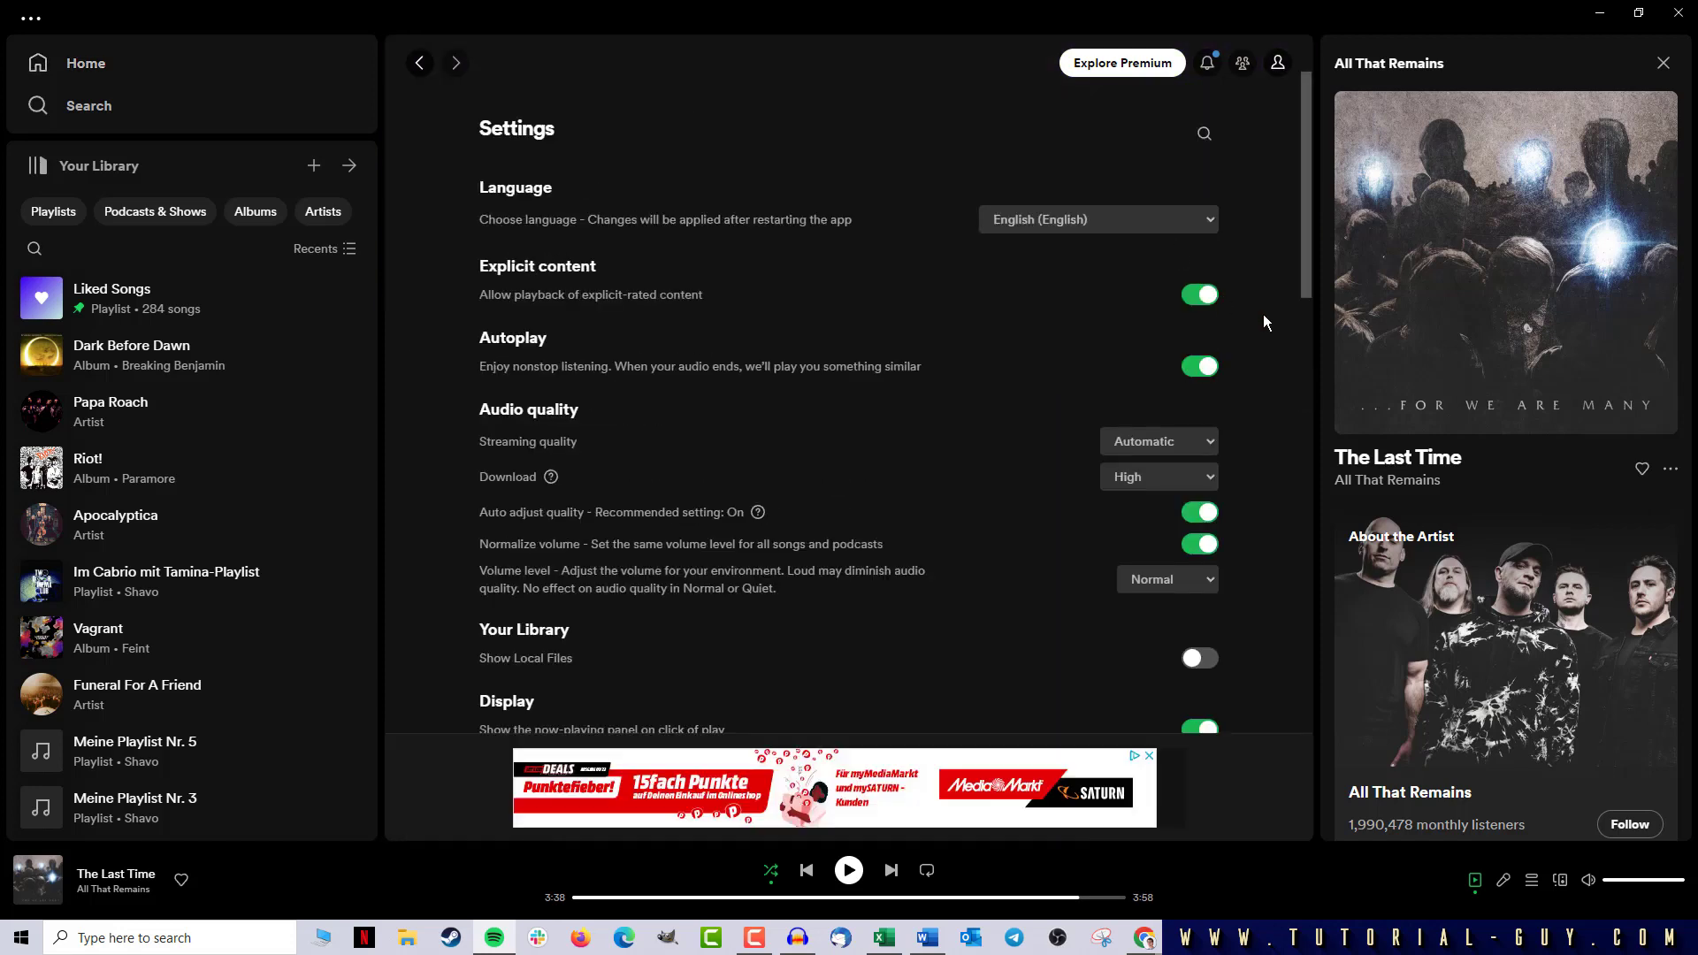
mouse_move(717, 438)
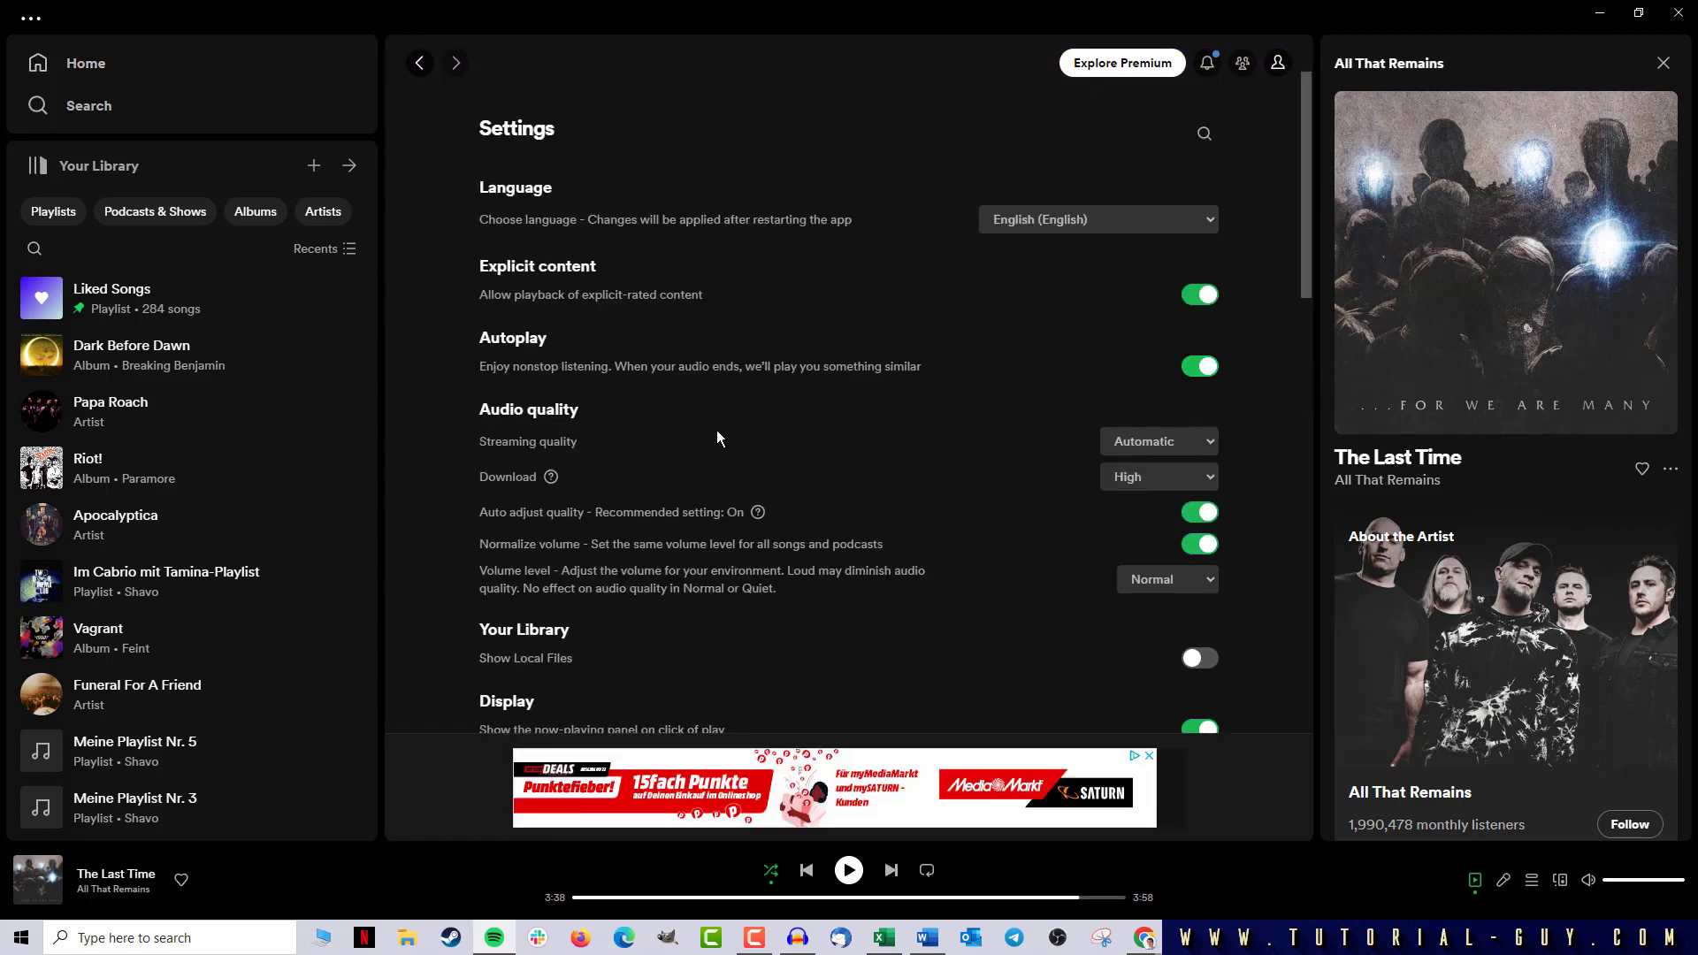
Scroll the Settings page down to the Social and Playback sections
scroll("down", 3)
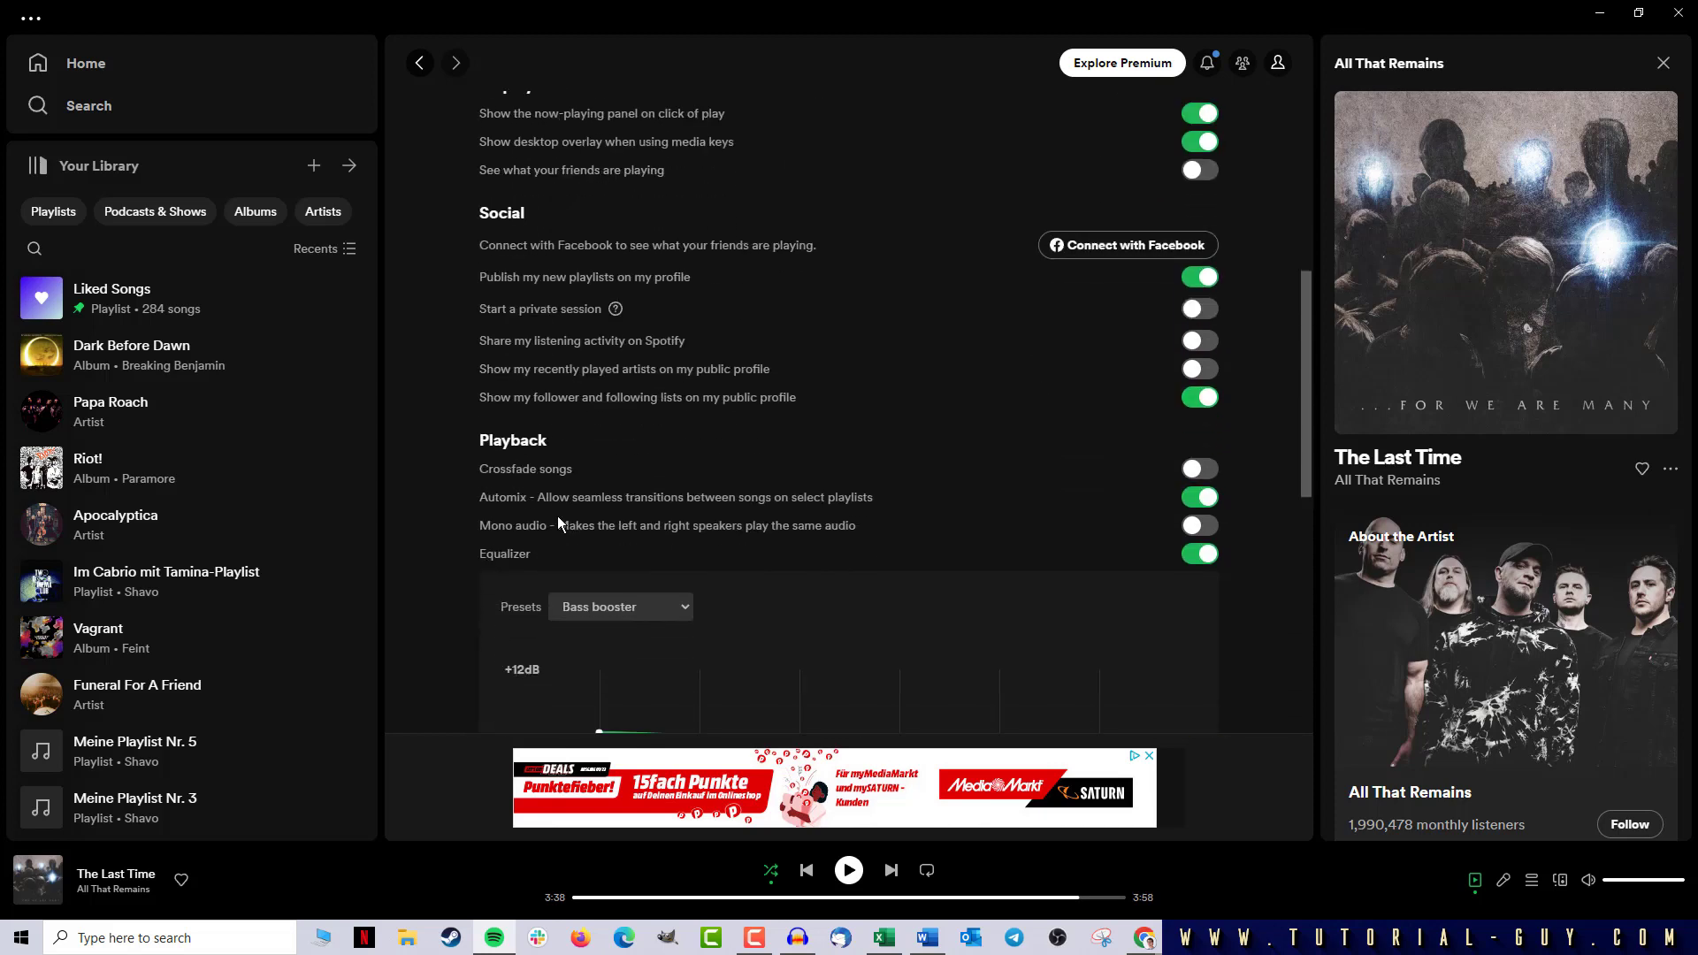
scroll("down", 3)
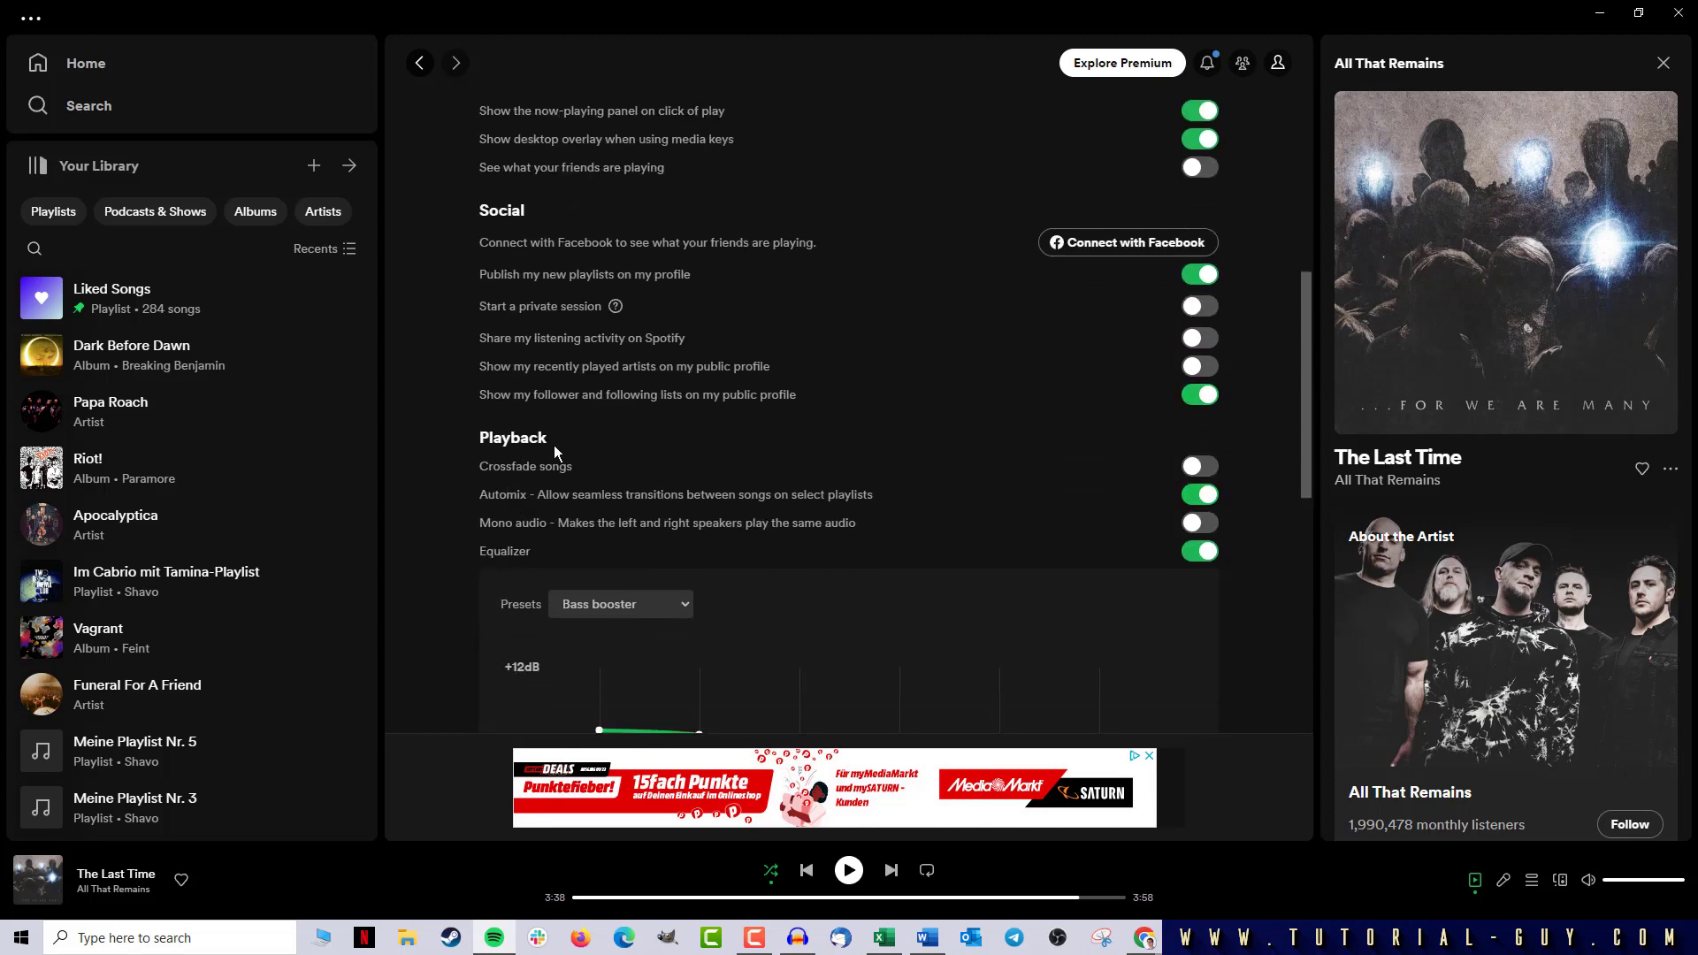
mouse_move(1005, 491)
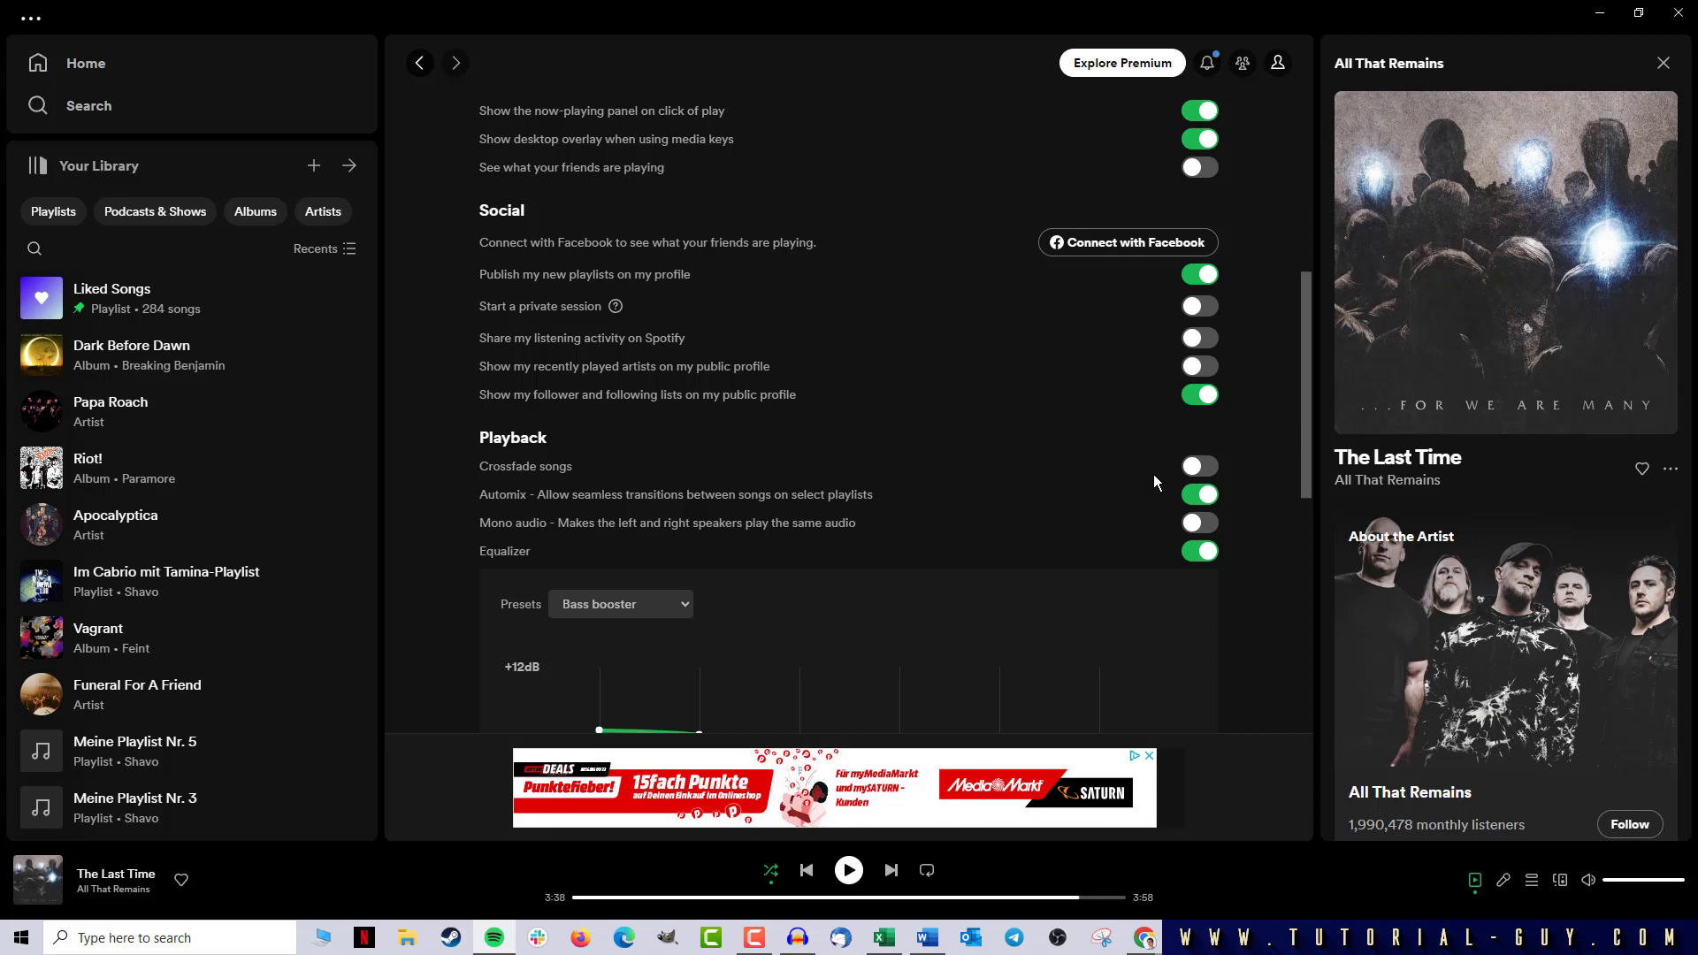
Switch on Crossfade songs and set the transition slider to 2 seconds
left_click(1199, 466)
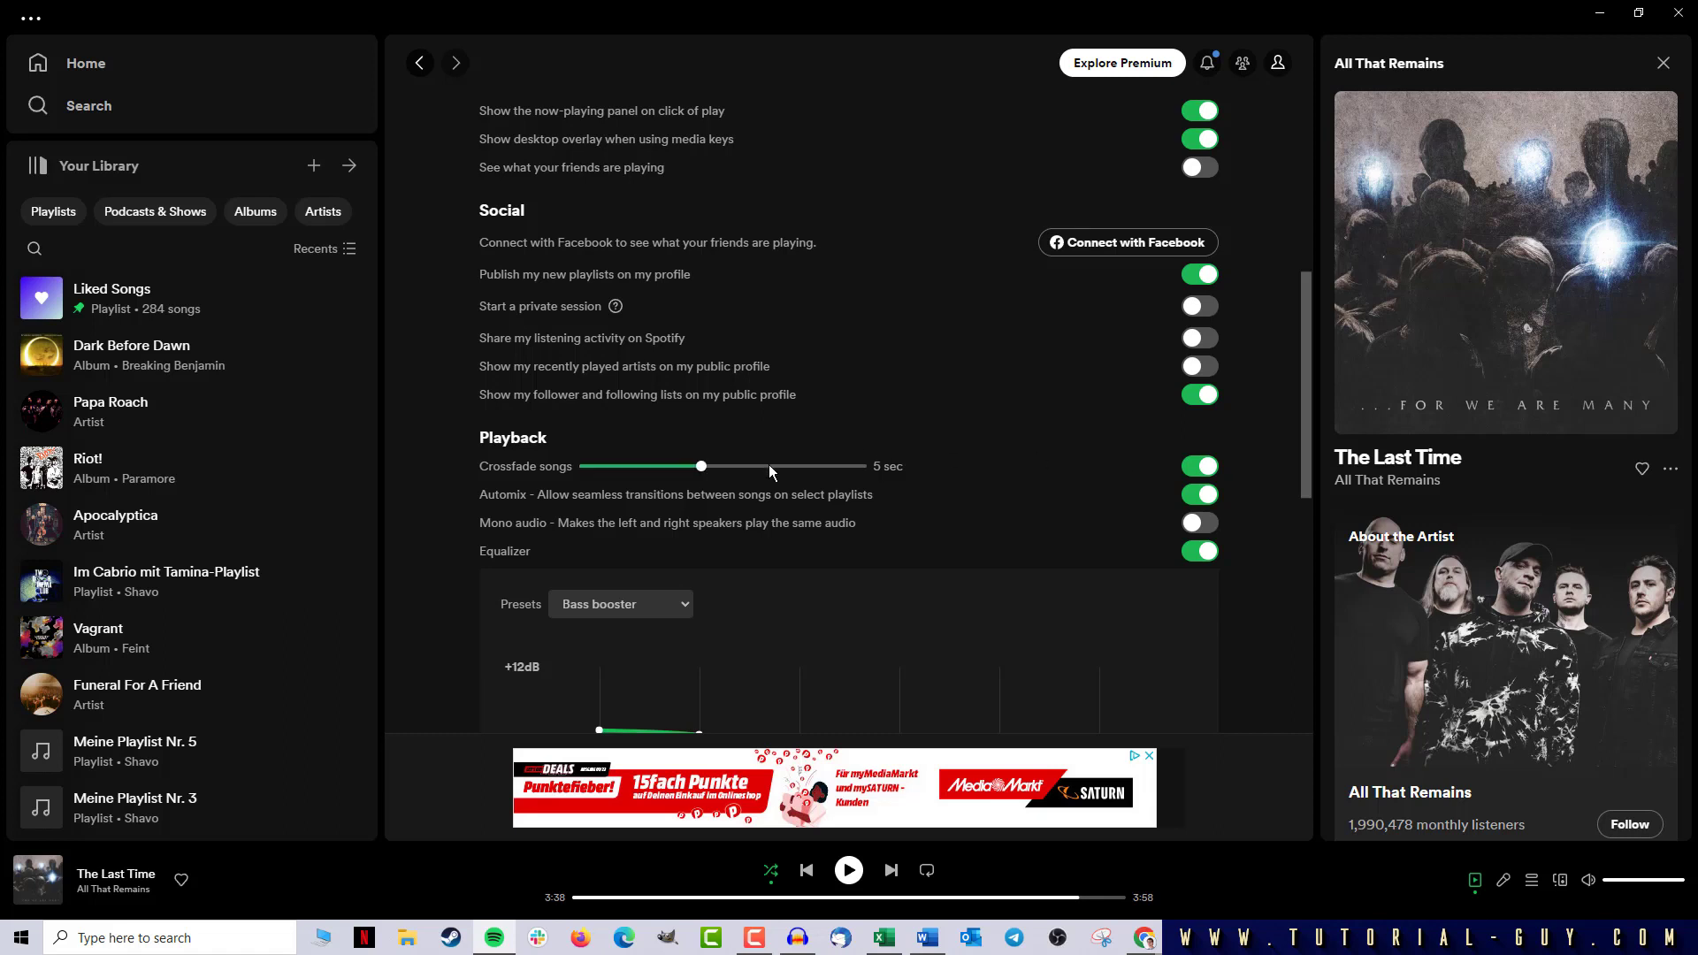
left_click_drag(699, 466, 763, 467)
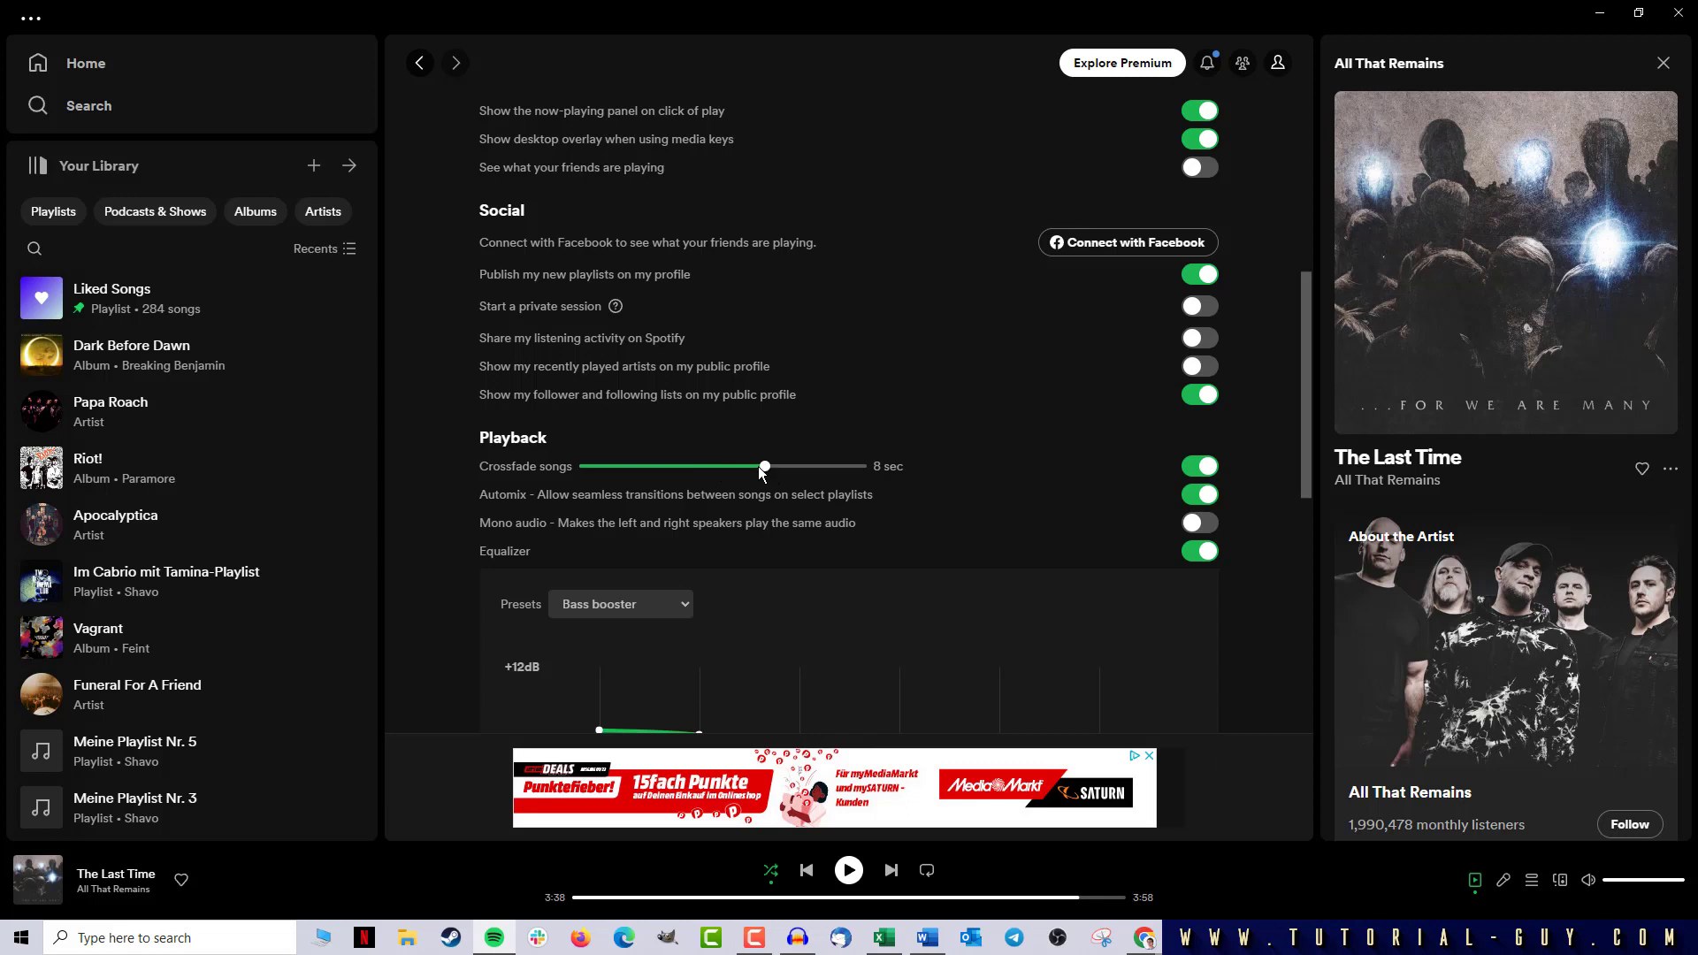
left_click_drag(762, 467, 627, 467)
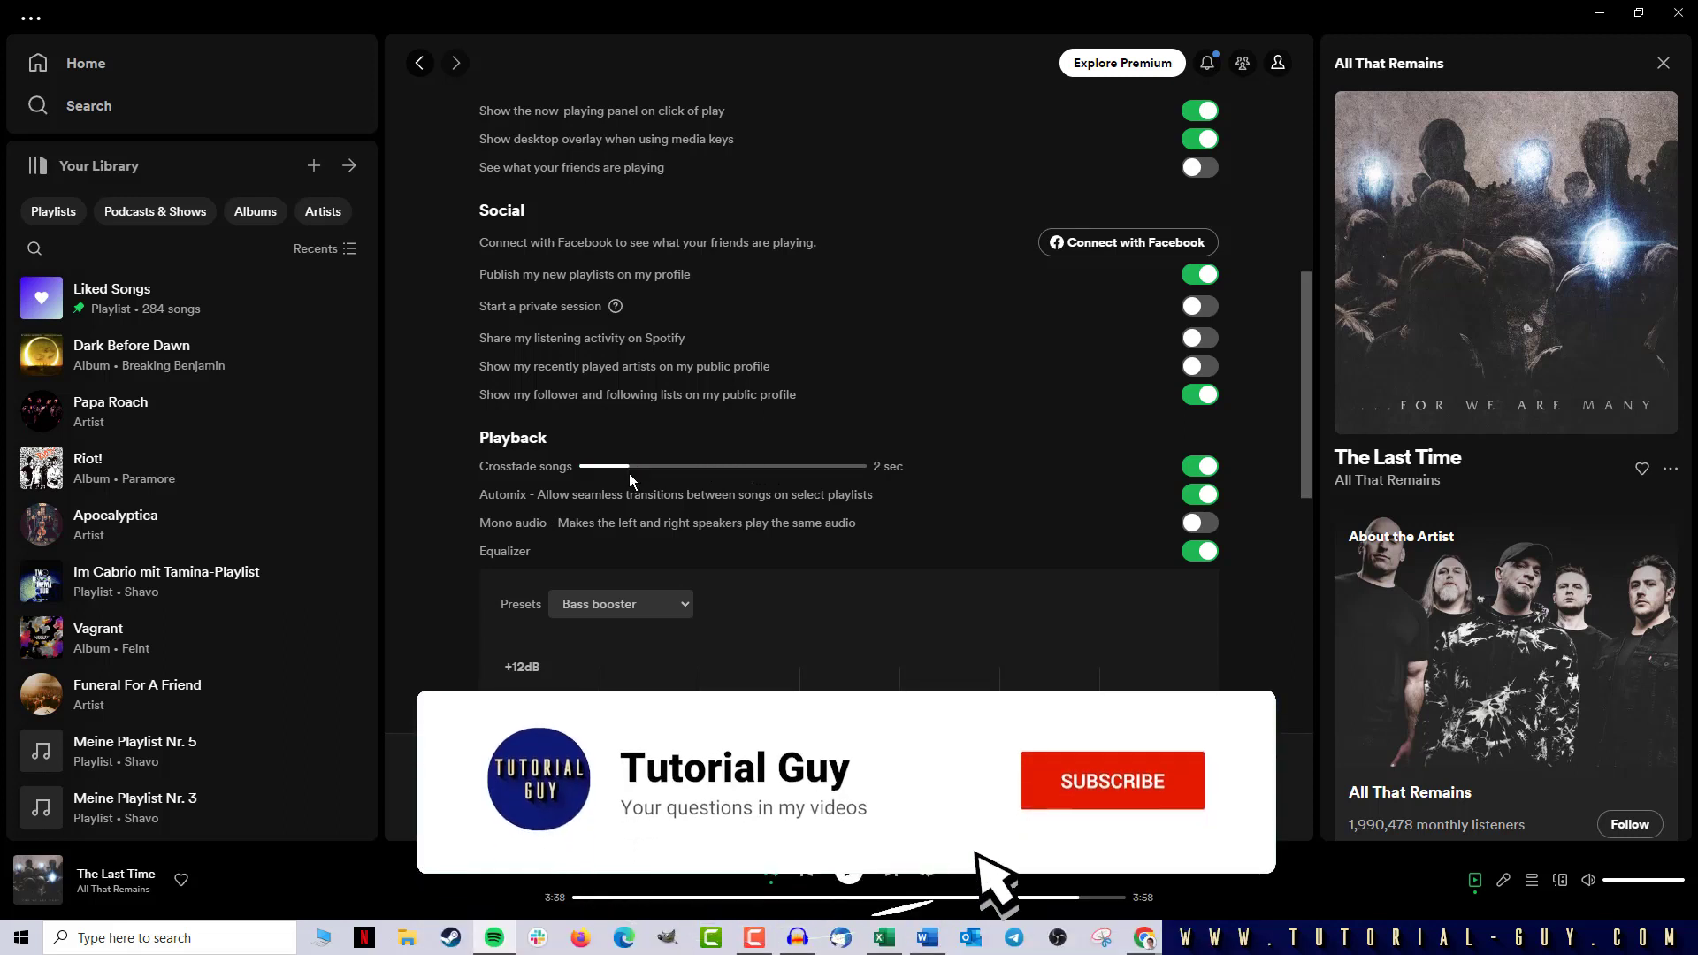
left_click(1110, 780)
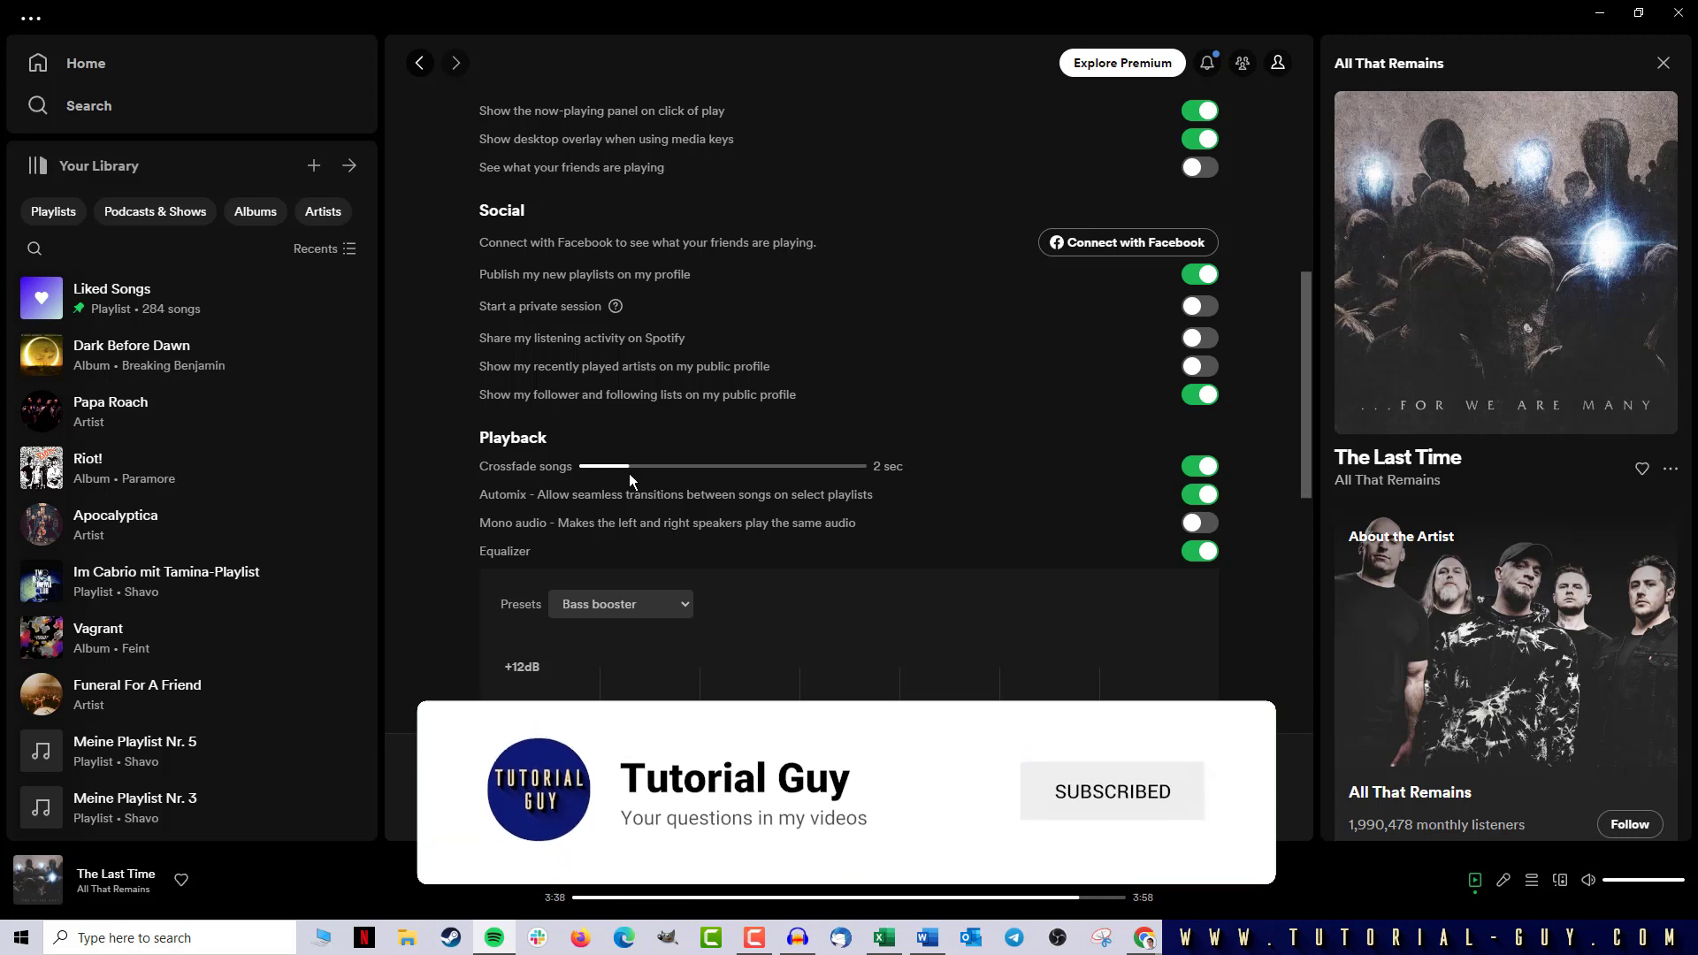